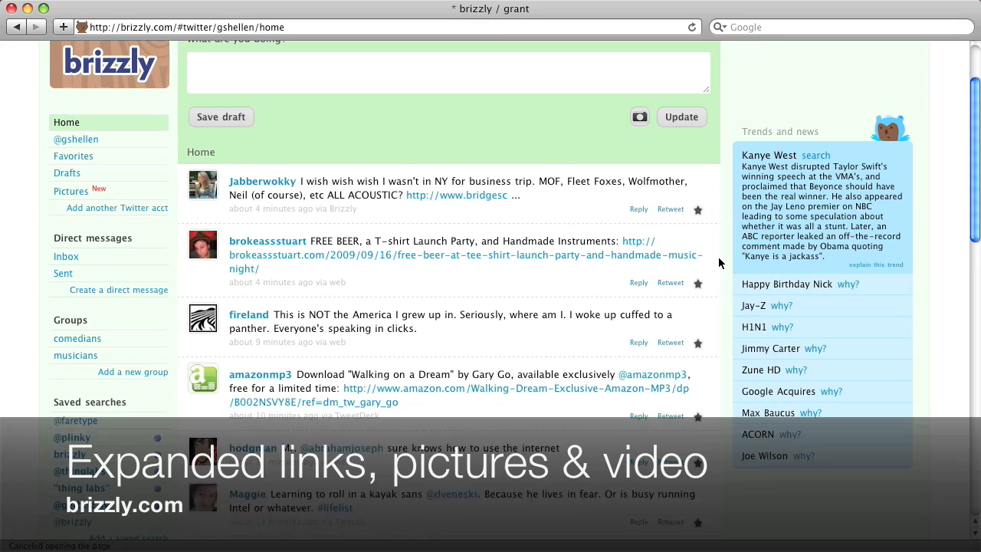
- Open the Amazon MP3 tweet's Twitter status page in a new tab, then return to the timeline
scroll(down, 3)
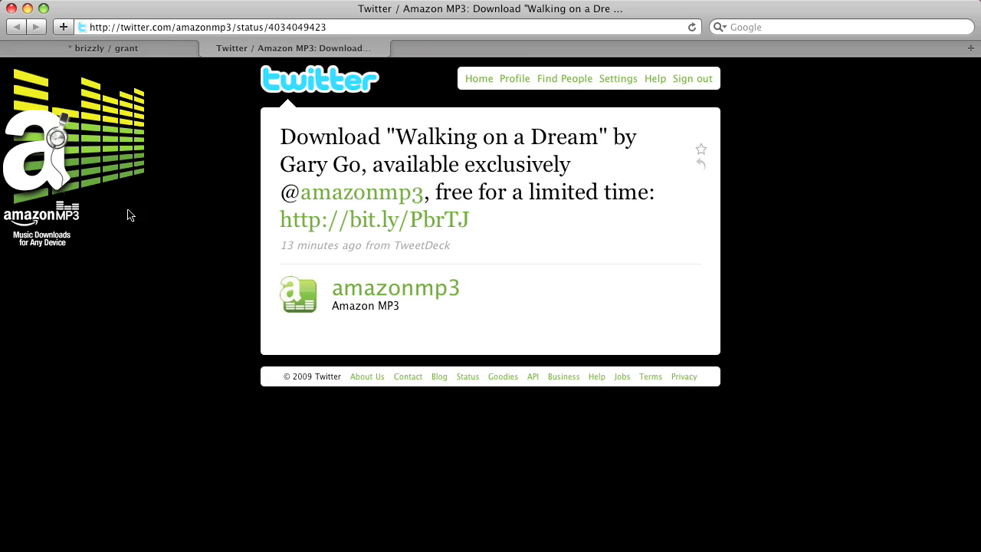
mouse_move(457, 230)
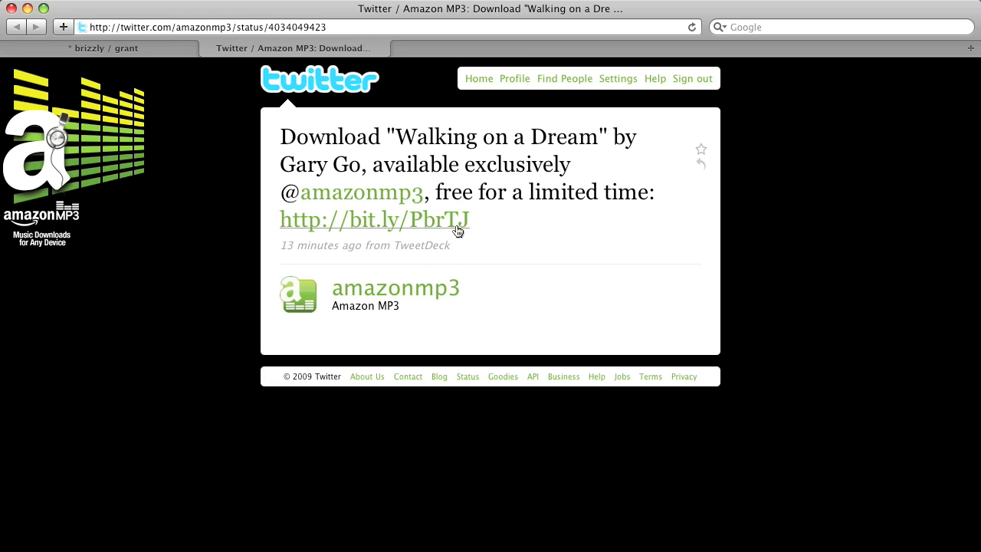
click(99, 48)
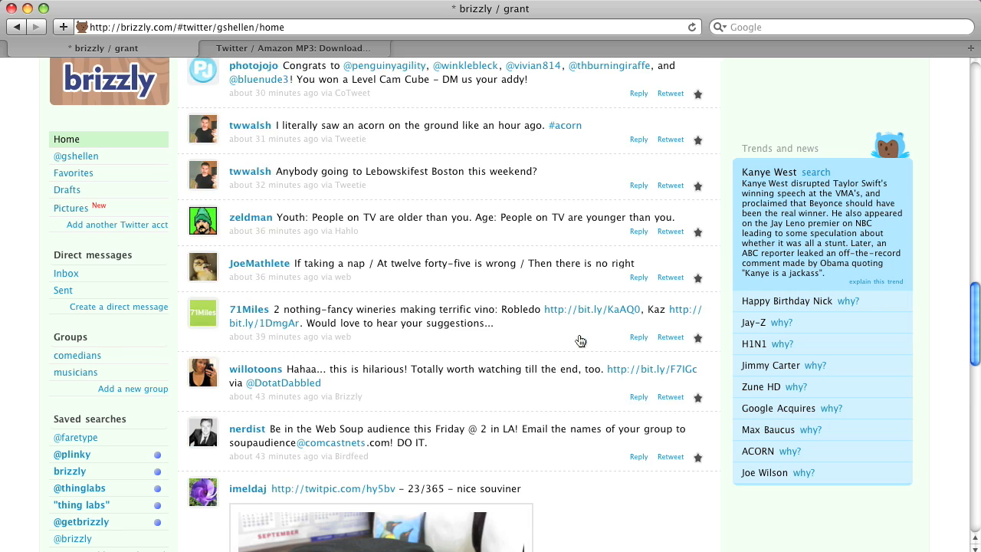
- Scroll past the inline photo and play the embedded baseball YouTube clip to the end
scroll(down, 3)
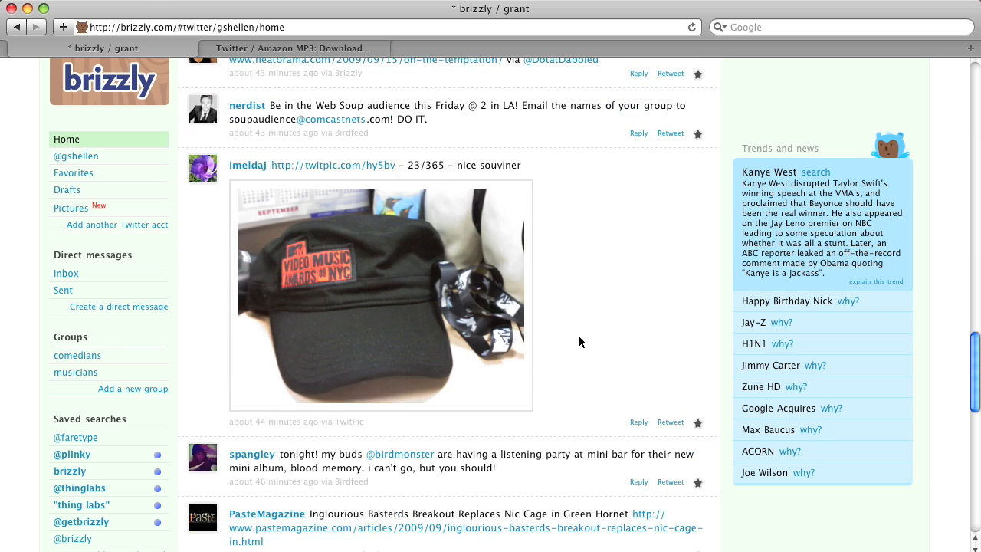
mouse_move(457, 342)
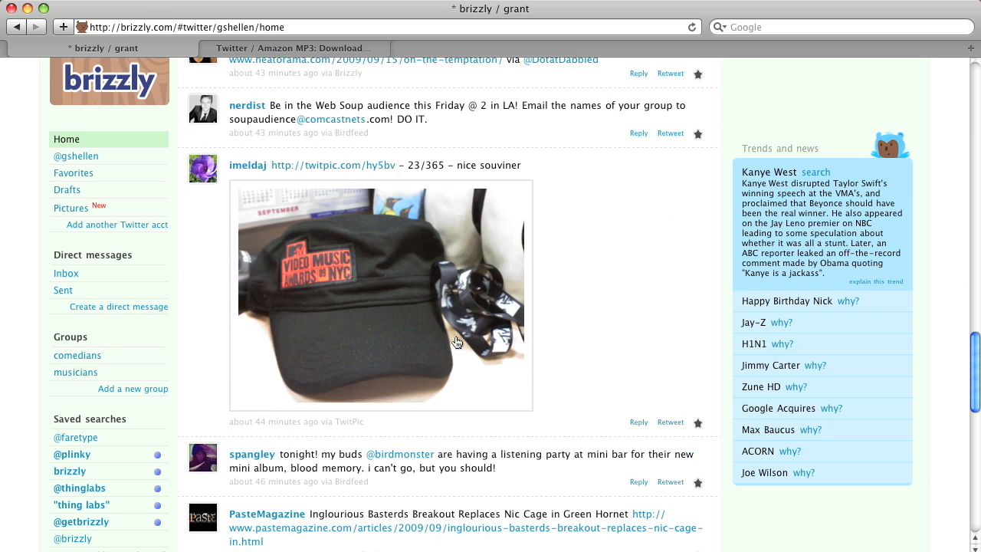
mouse_move(675, 338)
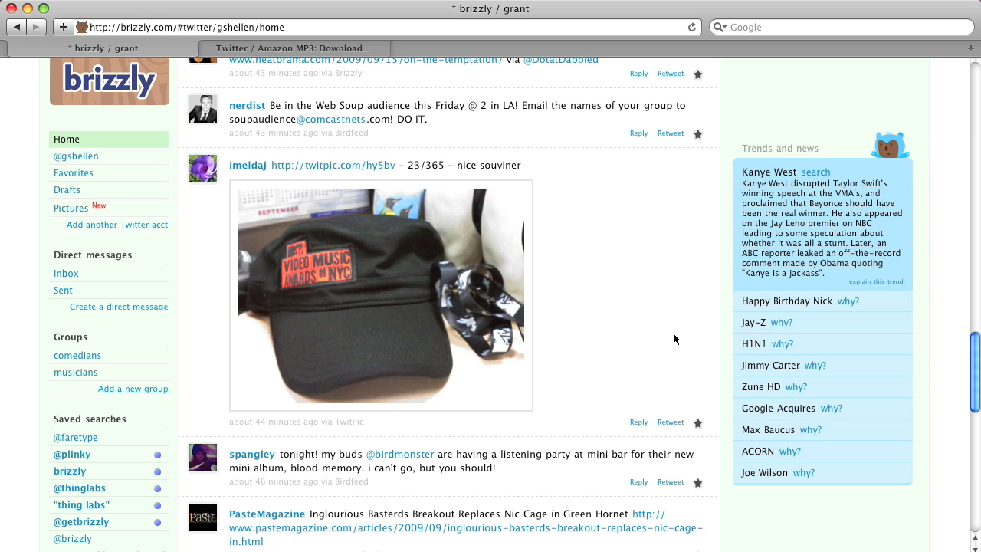
scroll(down, 3)
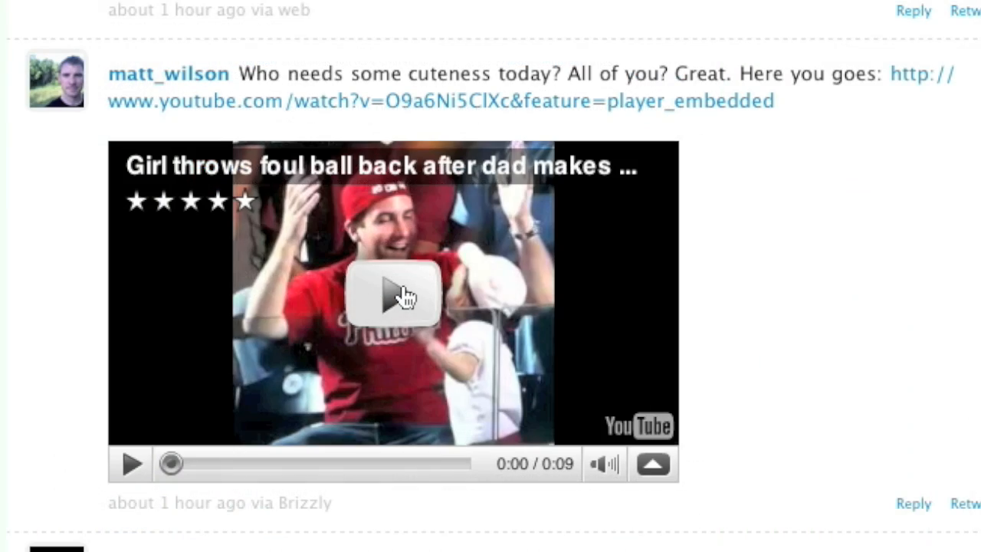
click(393, 294)
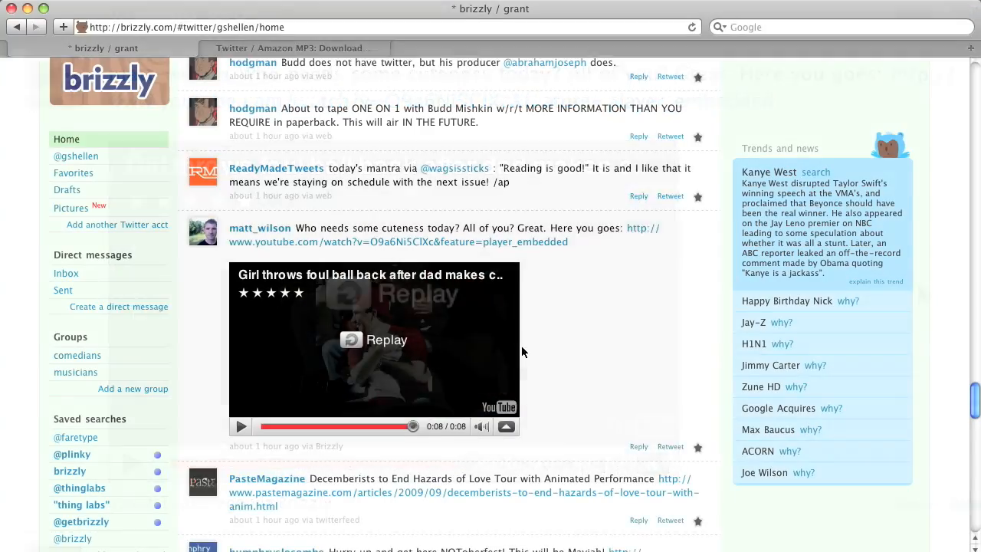
scroll(down, 3)
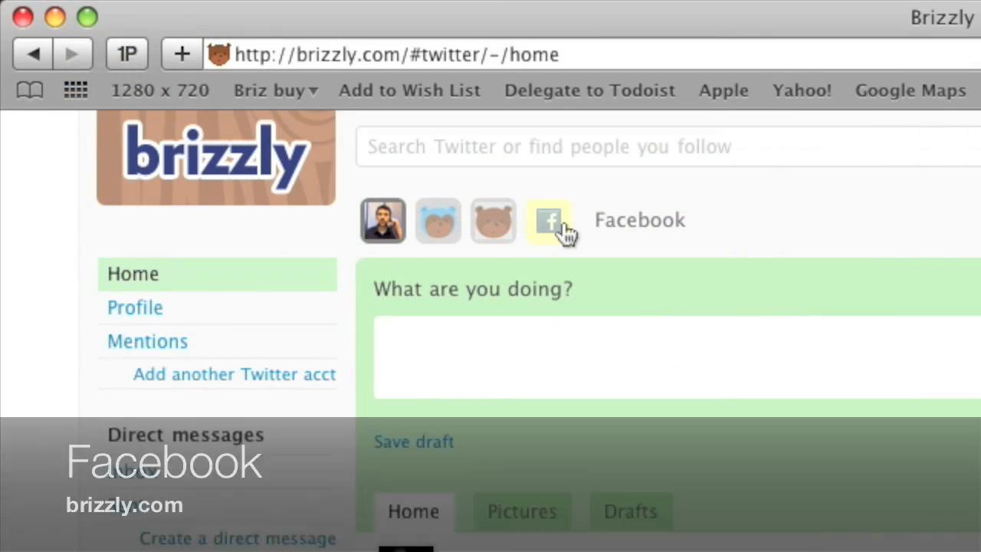
- Comment 'I think you have a problem.' on the game badge post in the Facebook feed
click(549, 220)
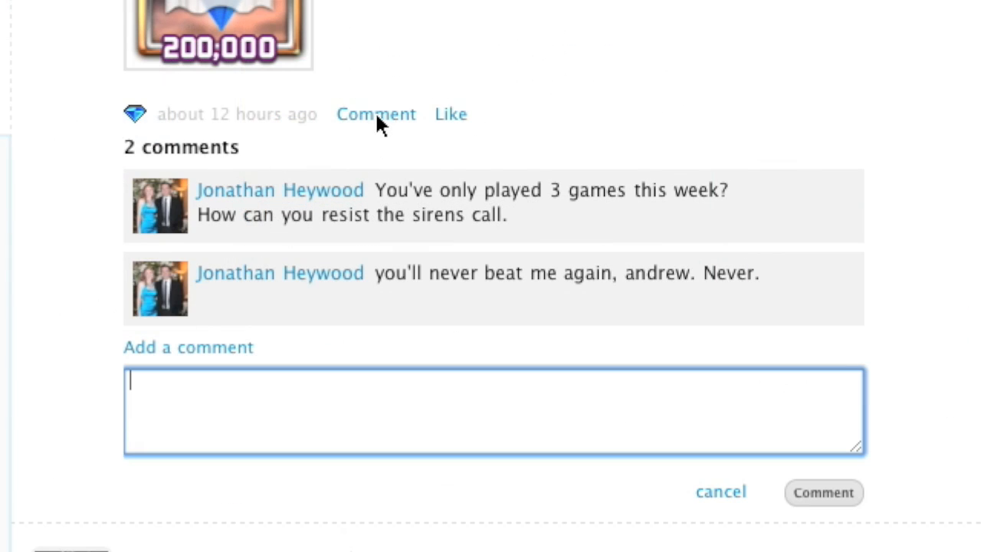
text(I think you have a p)
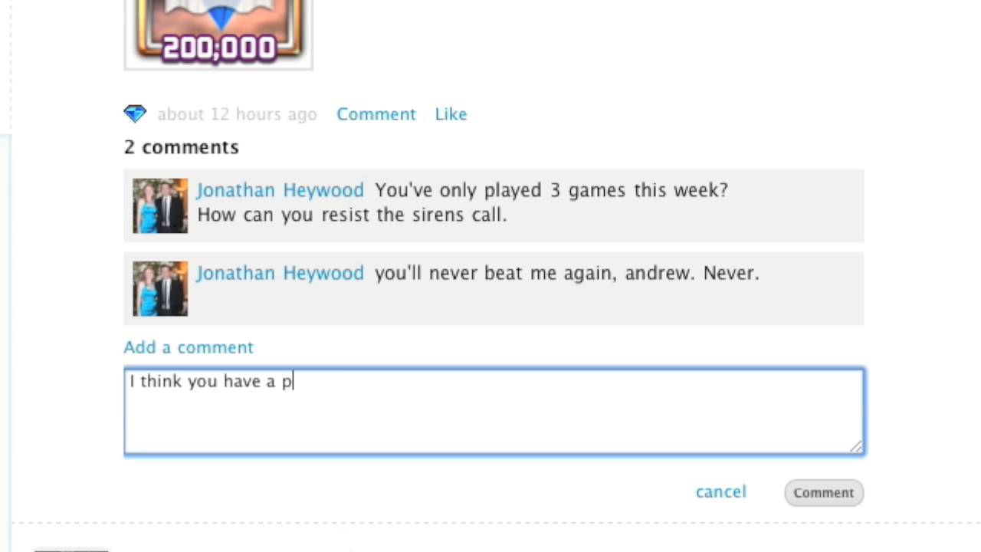
text(roblem.)
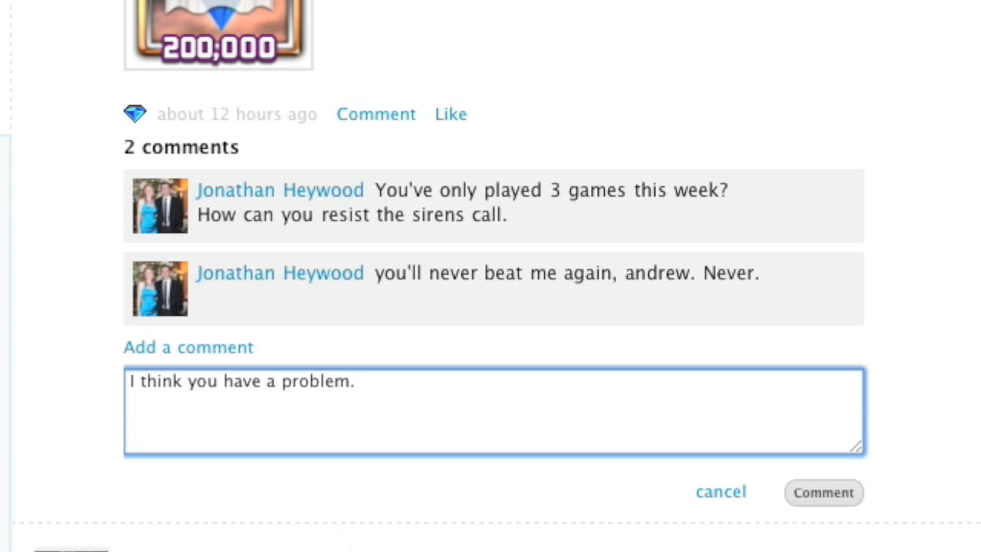
click(824, 493)
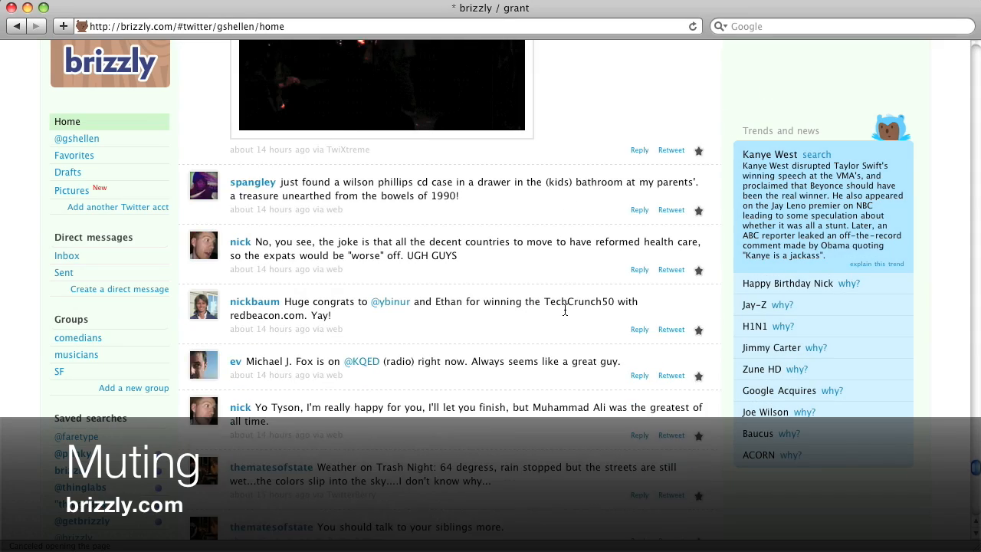
scroll(down, 3)
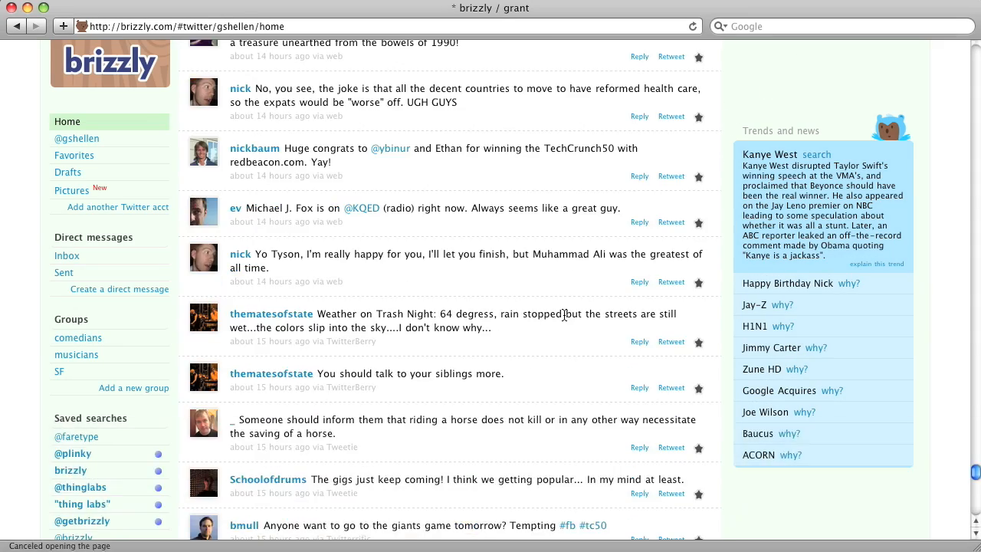
scroll(down, 3)
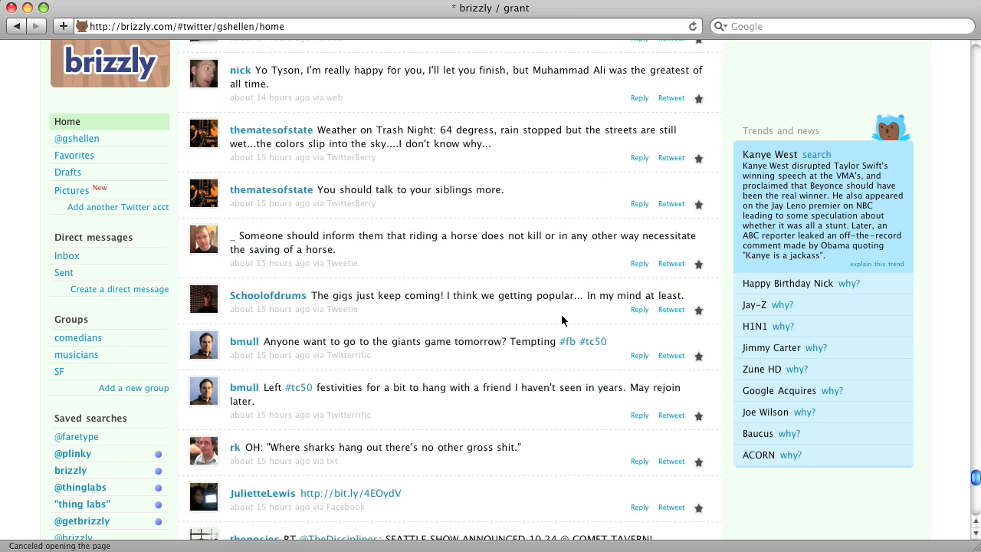
scroll(down, 3)
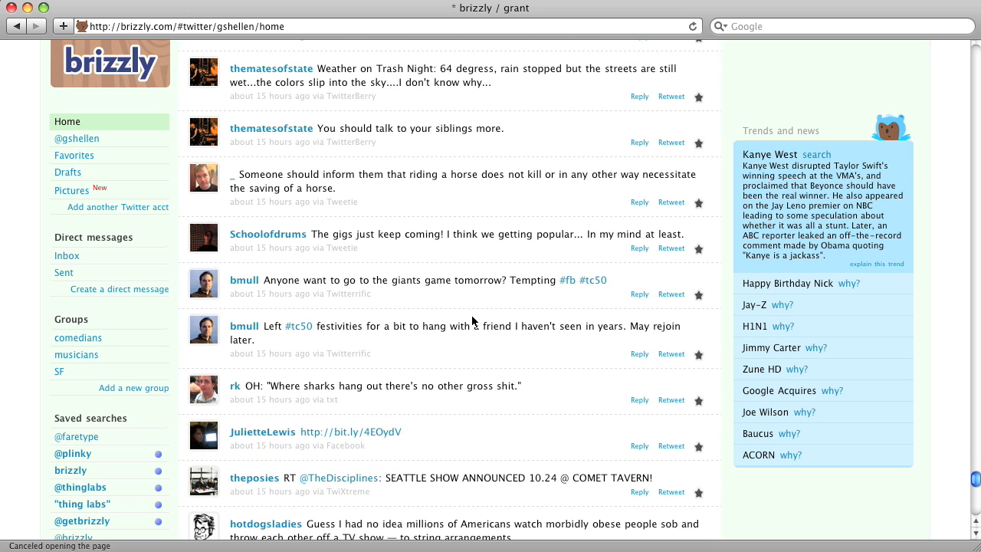
click(203, 288)
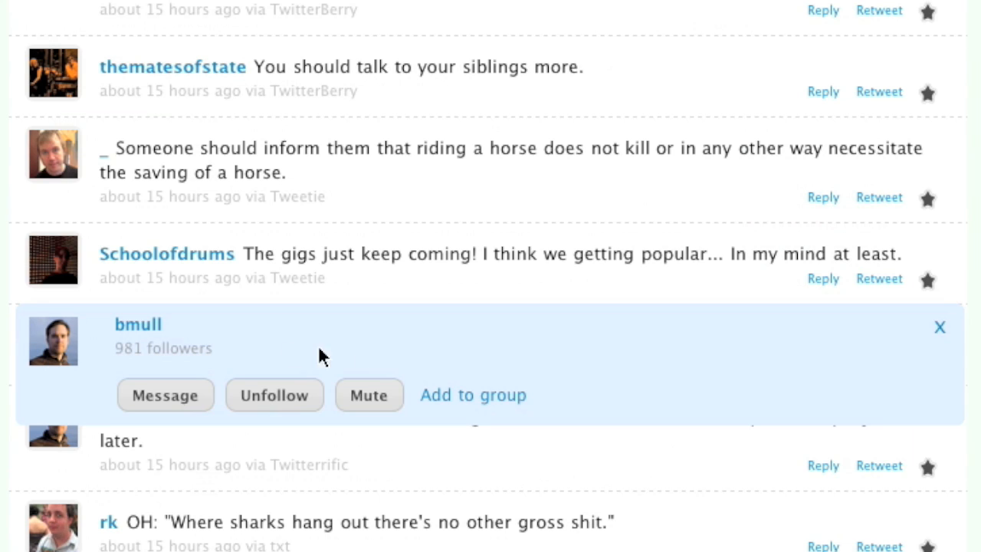
click(369, 395)
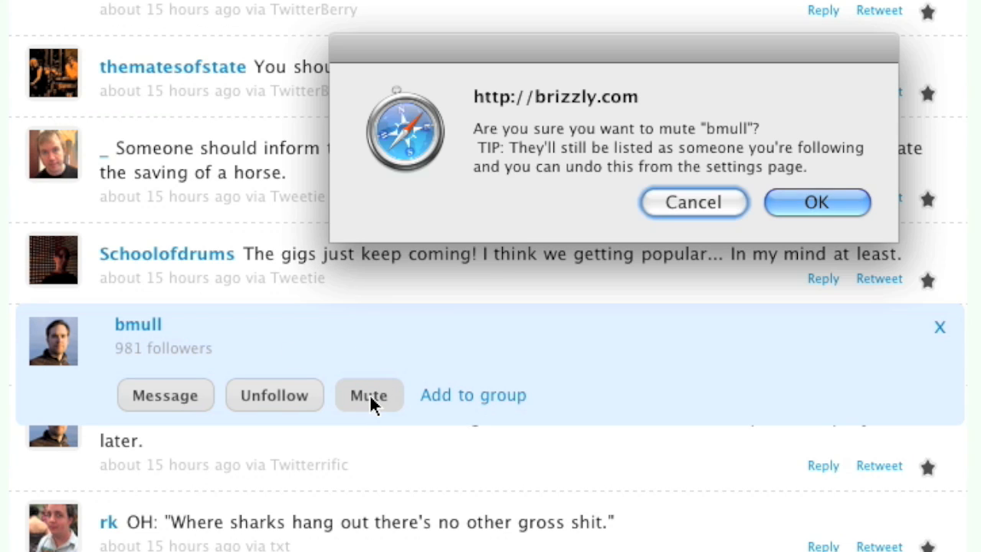
mouse_move(832, 290)
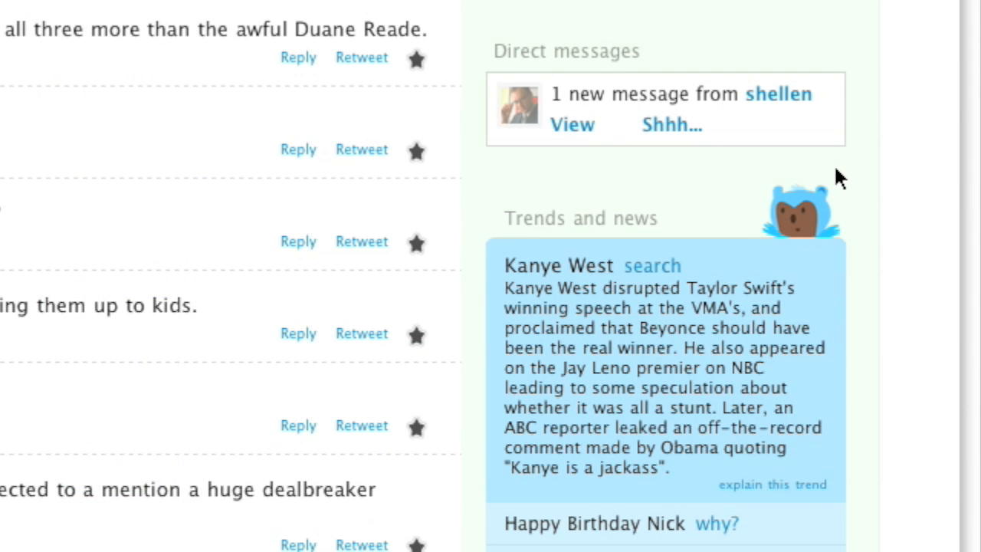
mouse_move(571, 126)
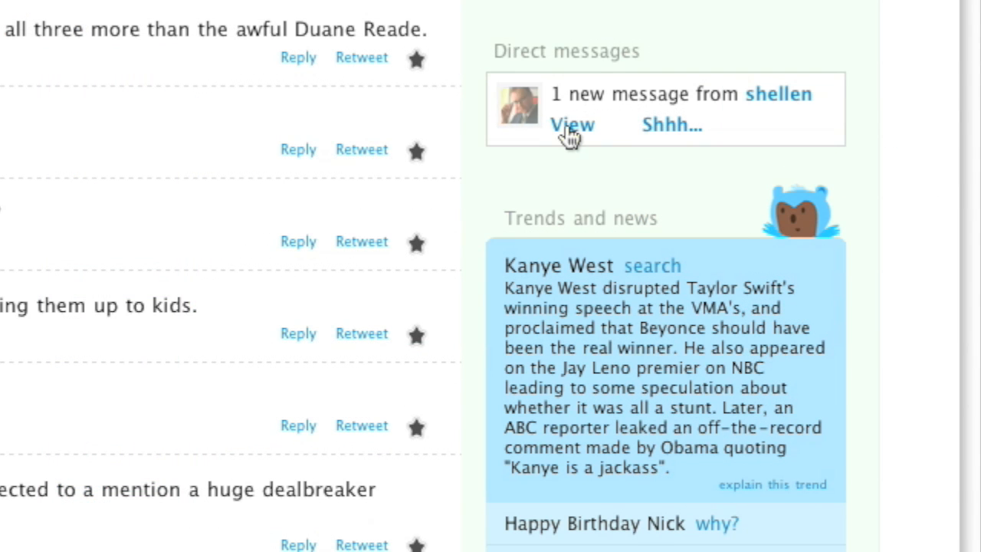
- Send shellen the DM 'Yep, let's go get some sandwiches.' and collapse the chat window
click(572, 124)
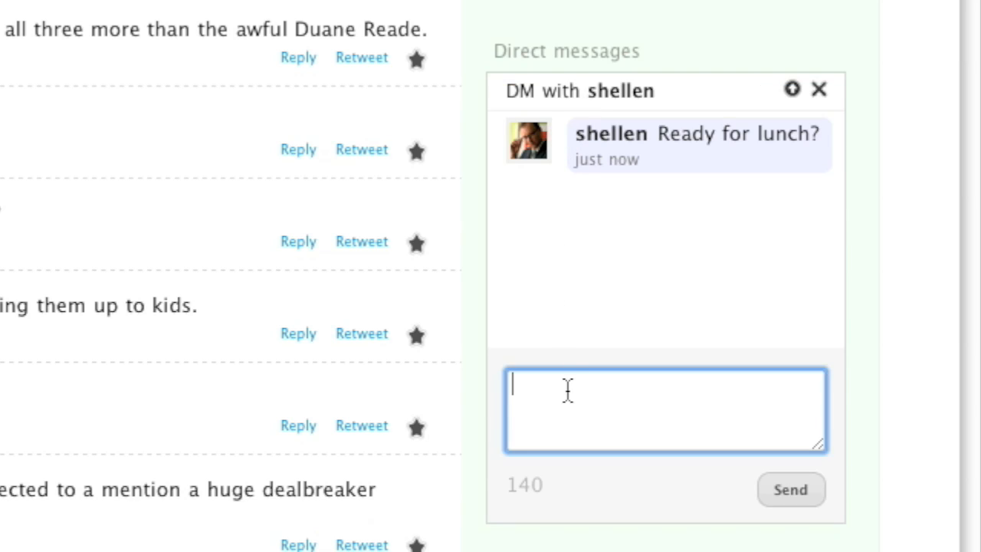
text(Yep,)
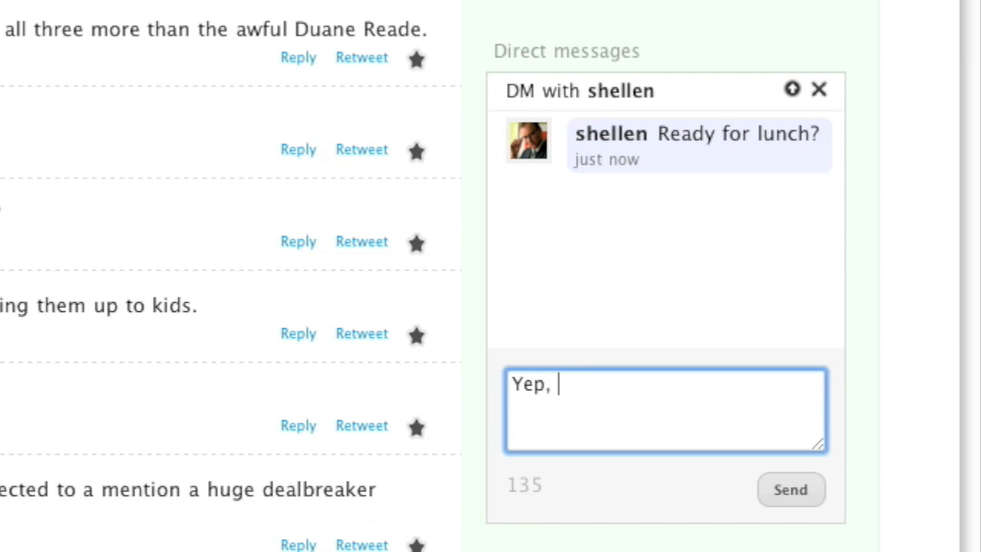
text(let')
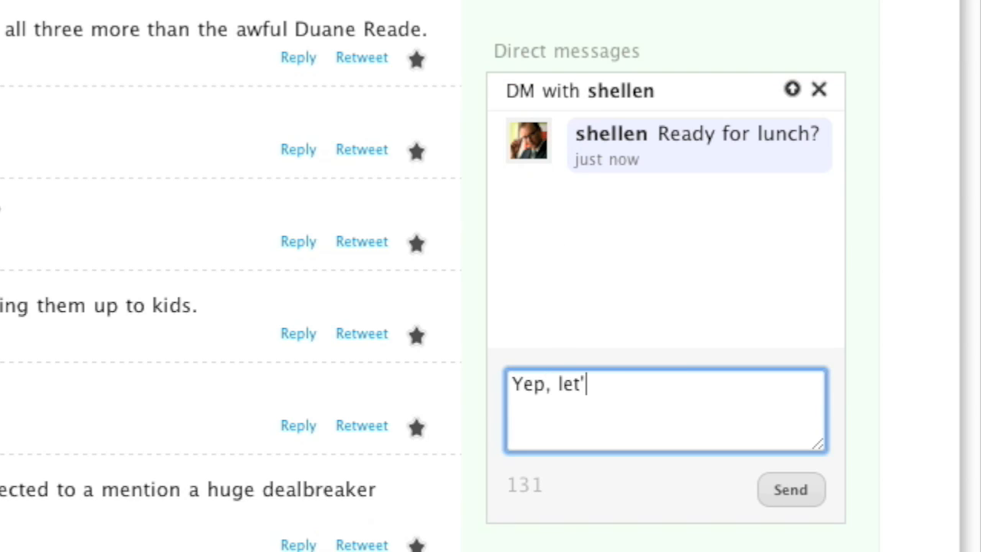
text(s go g)
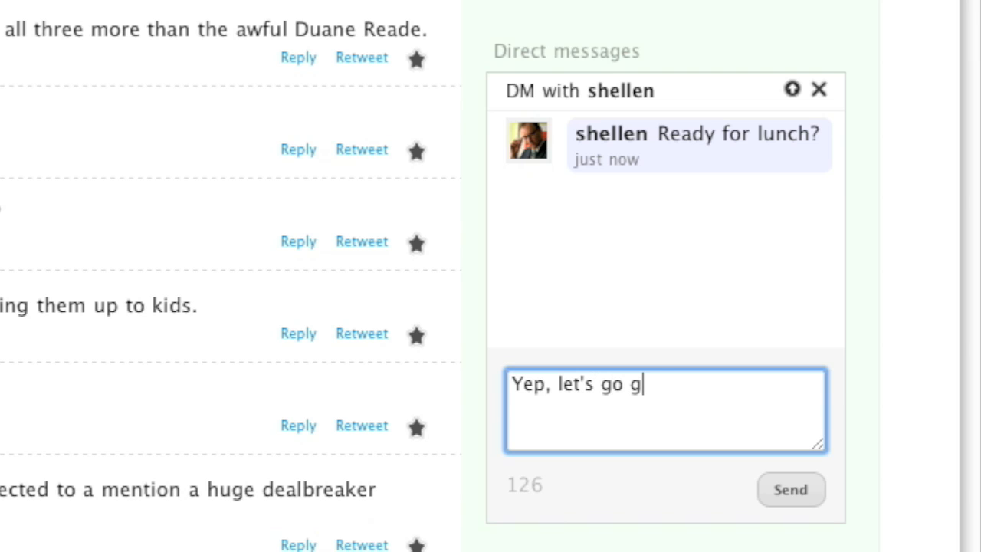
text(et some sa)
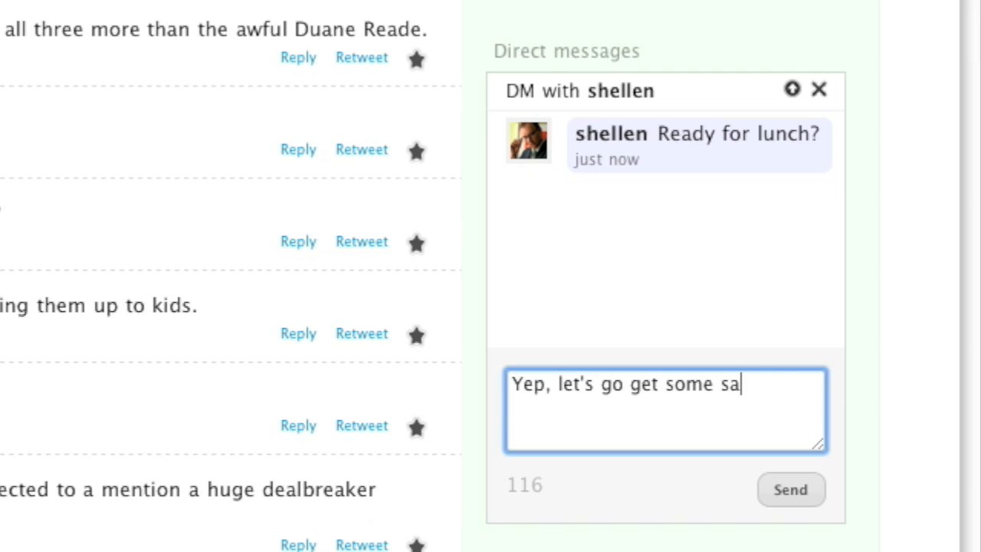
text(ndwiches.)
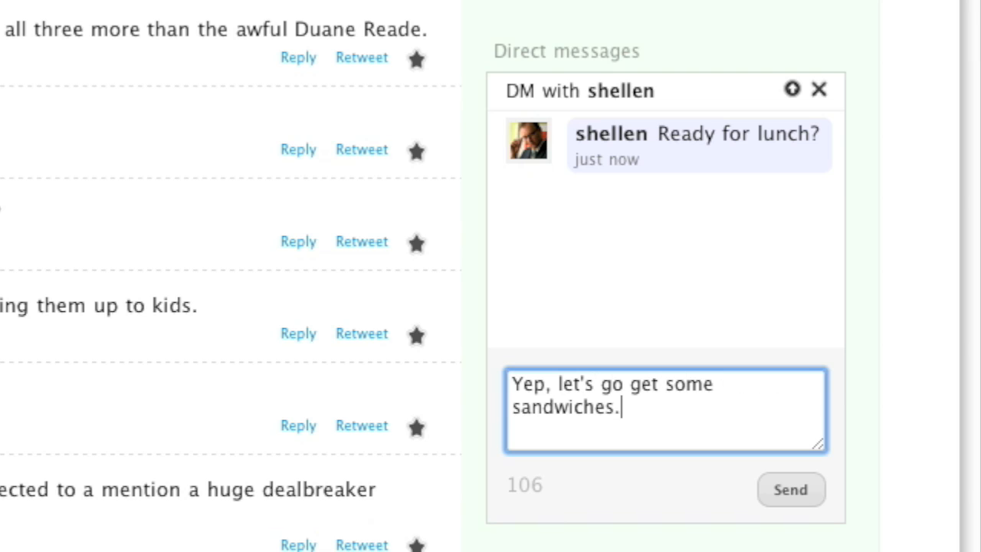
click(791, 490)
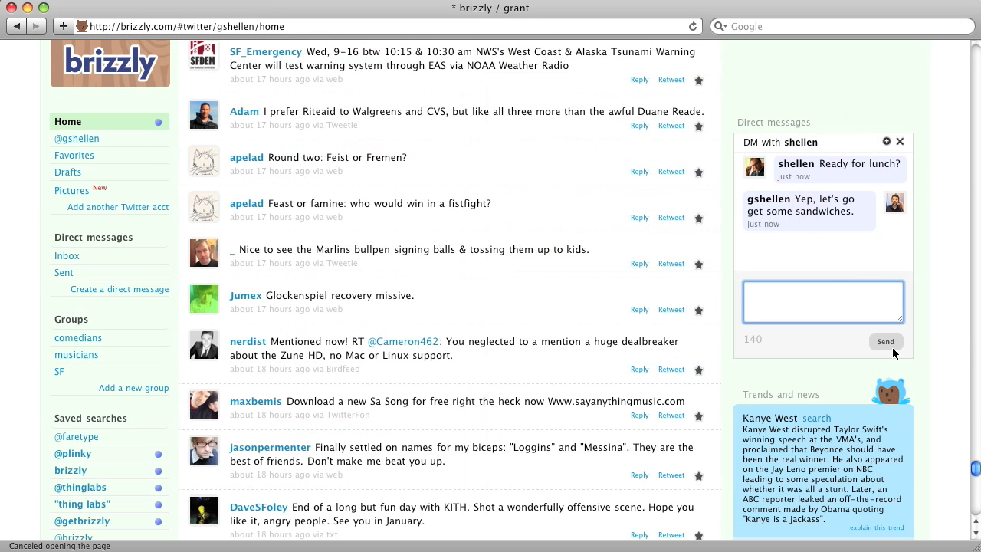
mouse_move(937, 303)
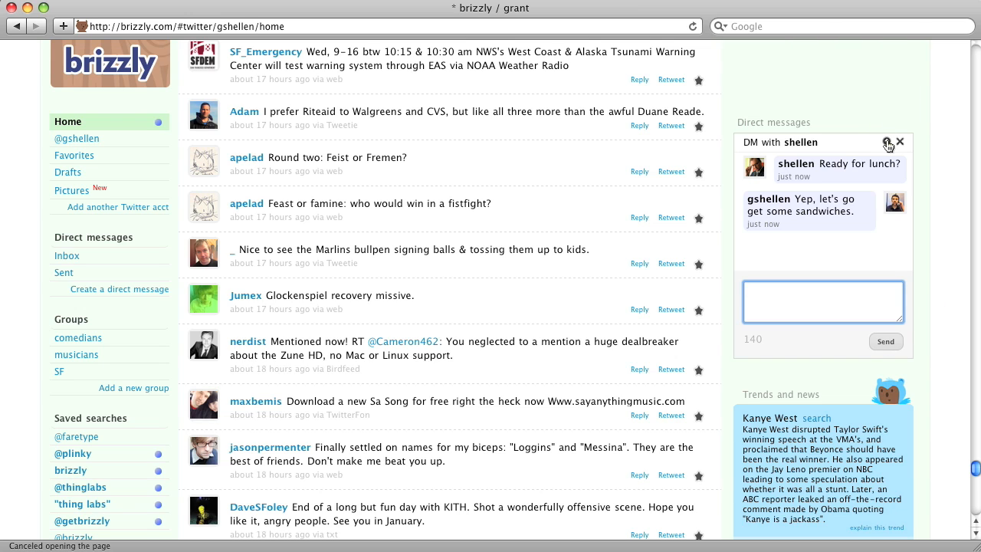
click(889, 142)
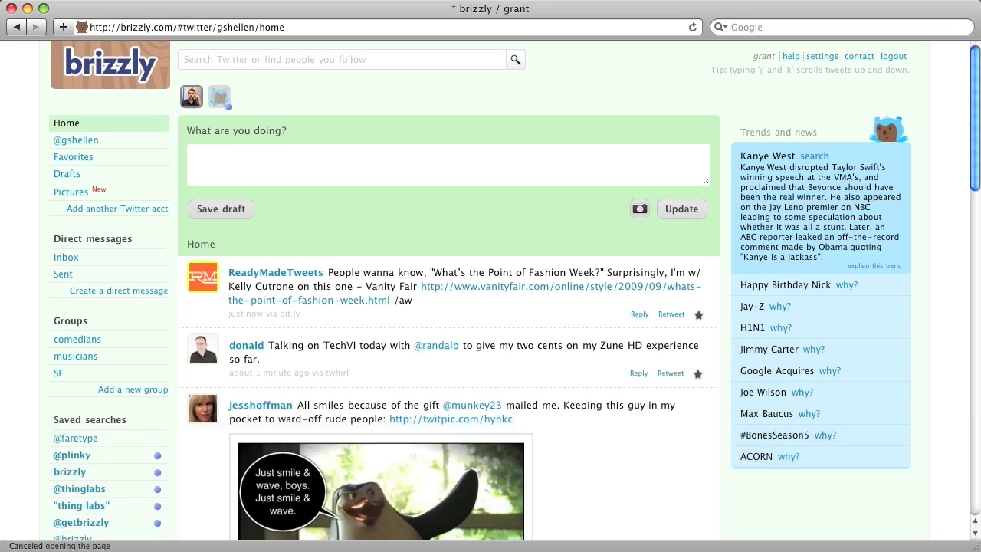
- Attach photo-9.jpg from the Desktop through the camera icon's file picker
click(639, 208)
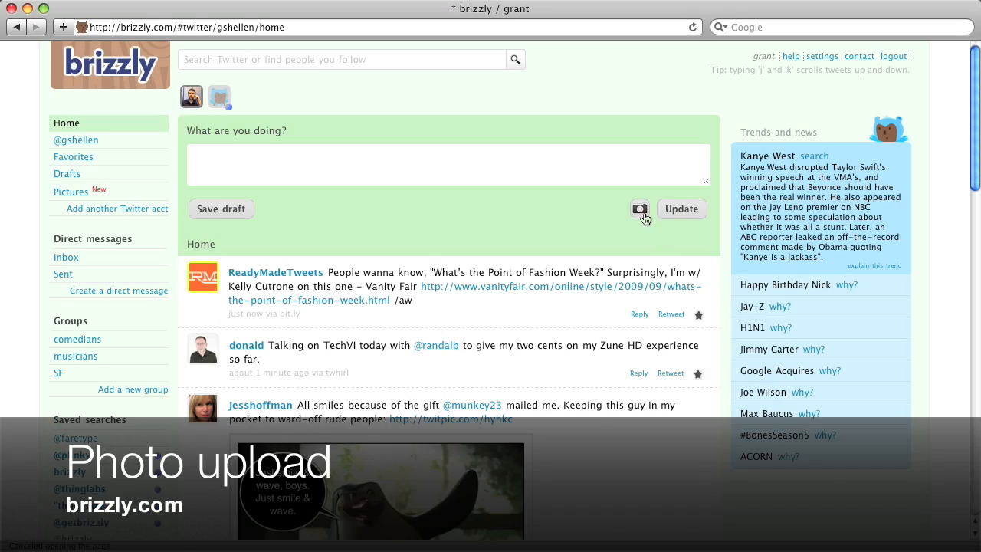
click(640, 208)
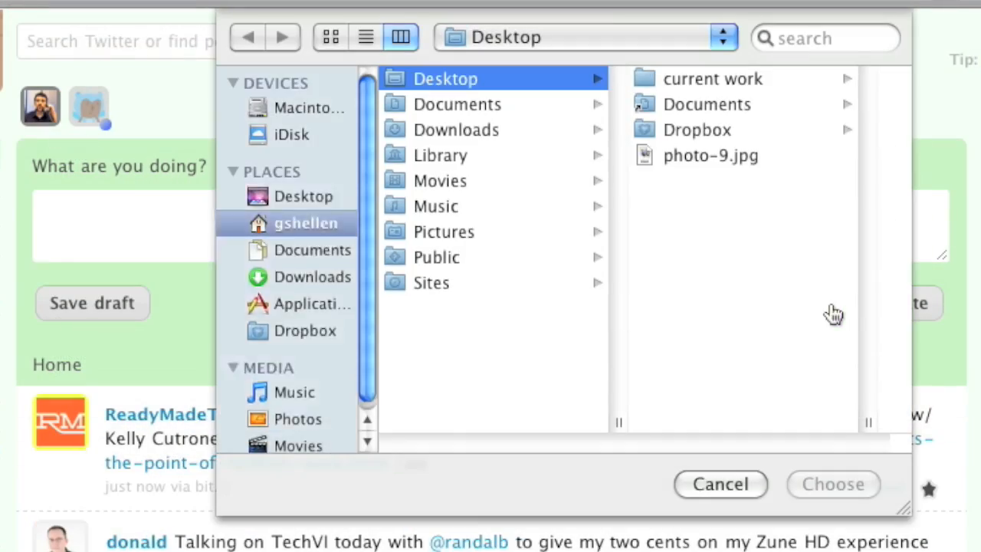
click(710, 156)
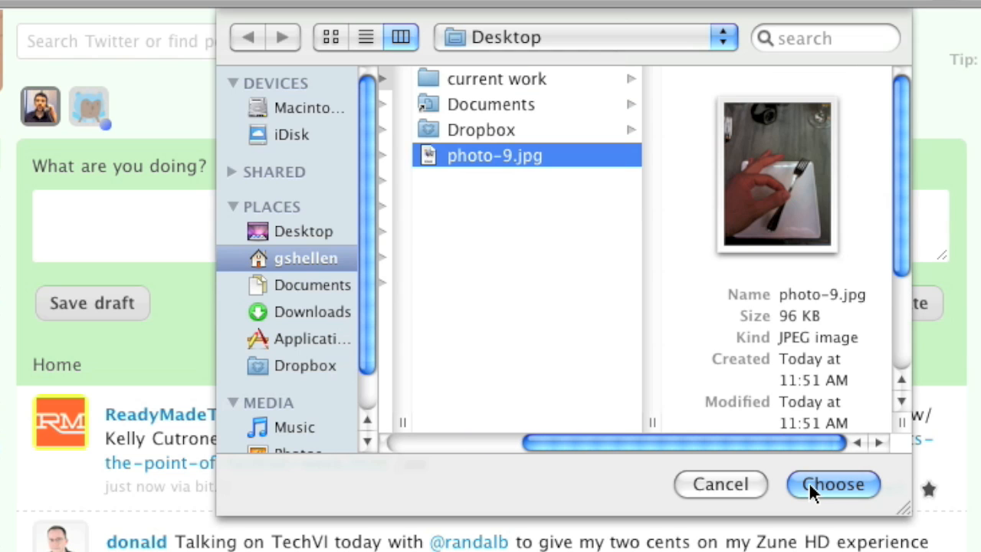
click(833, 485)
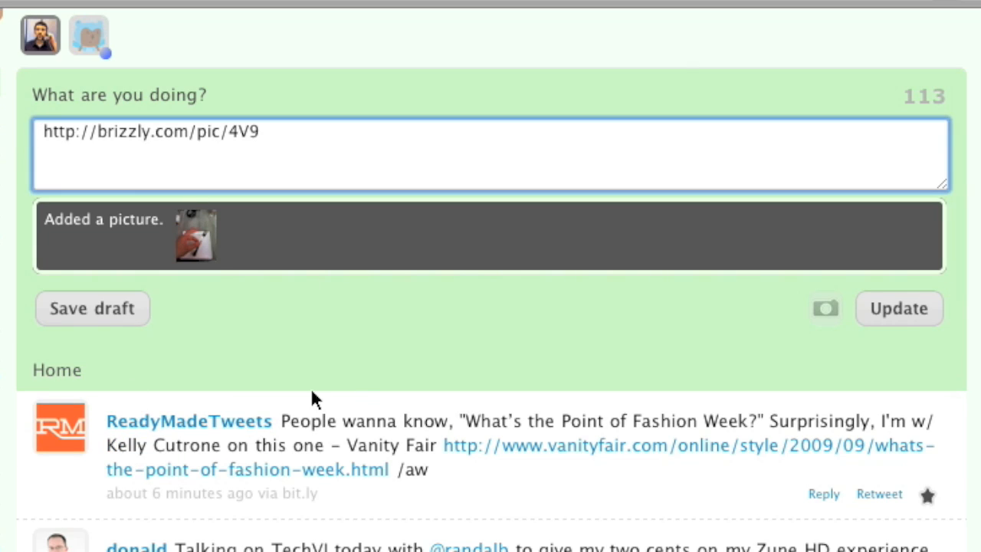
- Post the bigger-forks tweet with the attached fork photo link
text(Th)
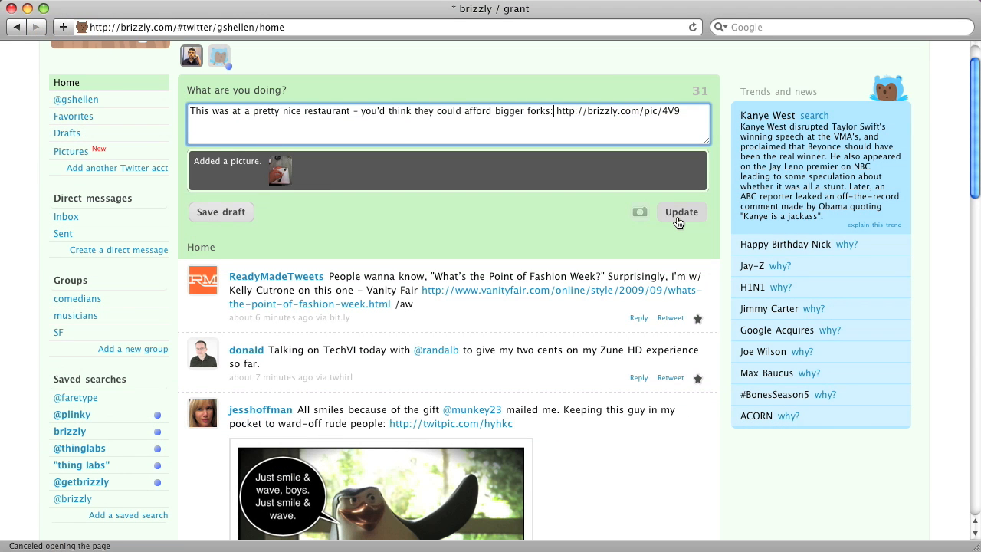
click(680, 211)
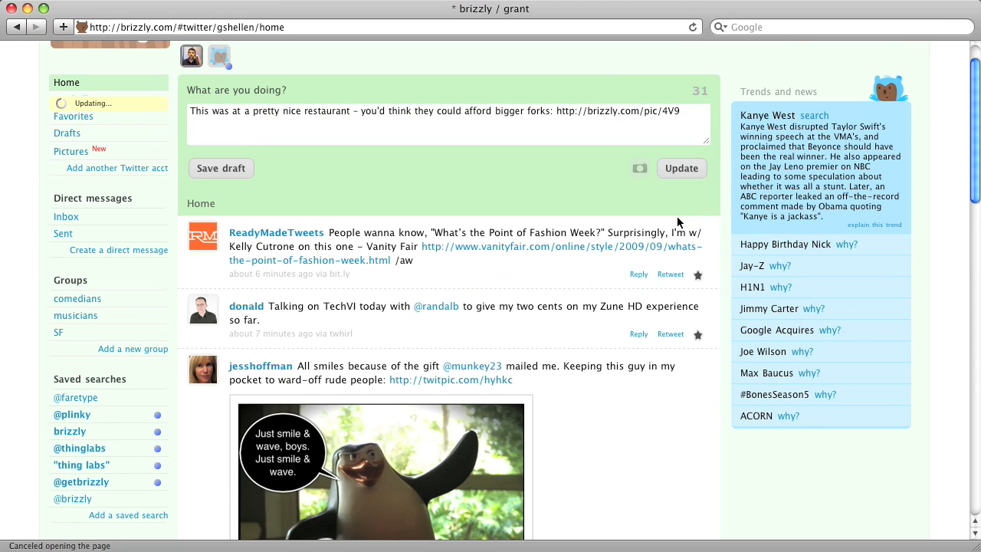
click(680, 168)
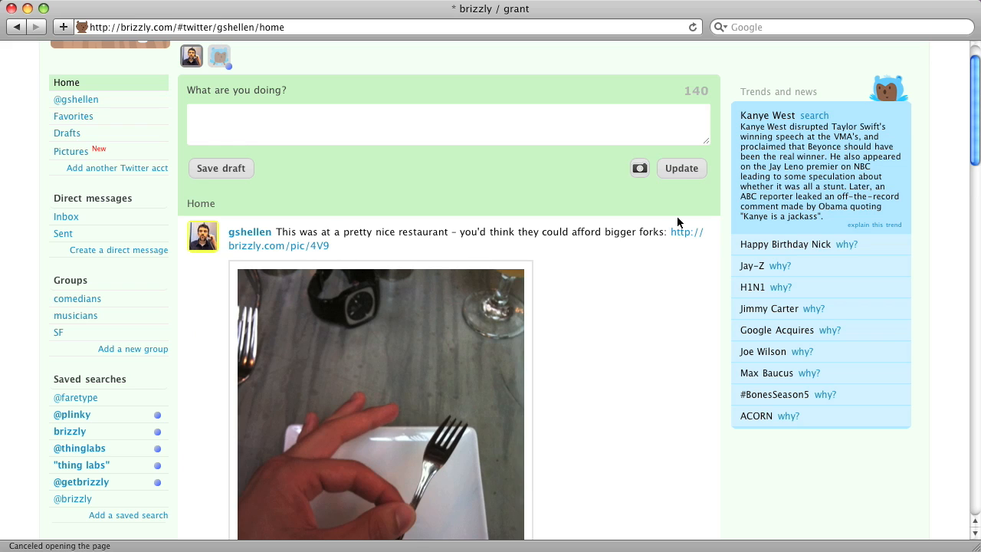
- Open the posted fork photo's own page in a new tab
scroll(down, 3)
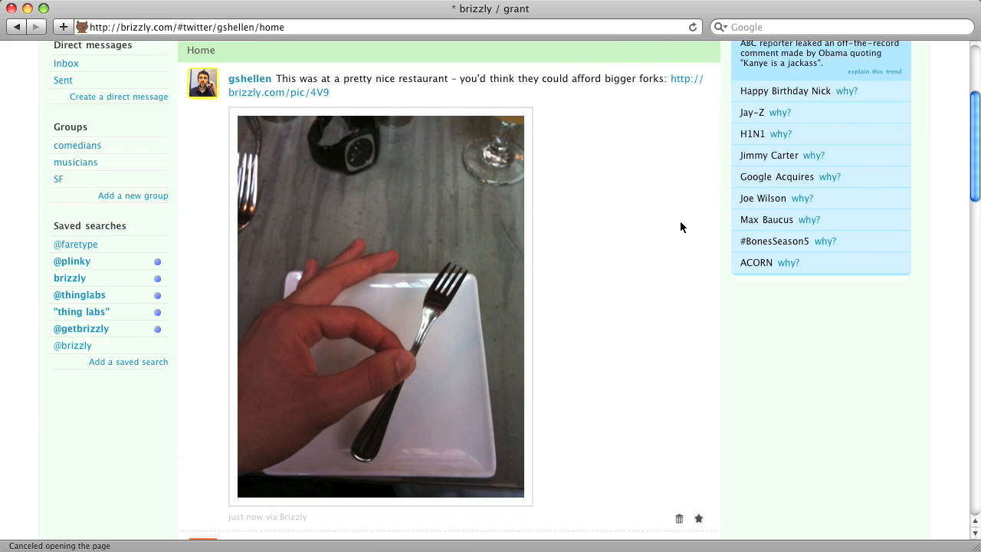
scroll(down, 3)
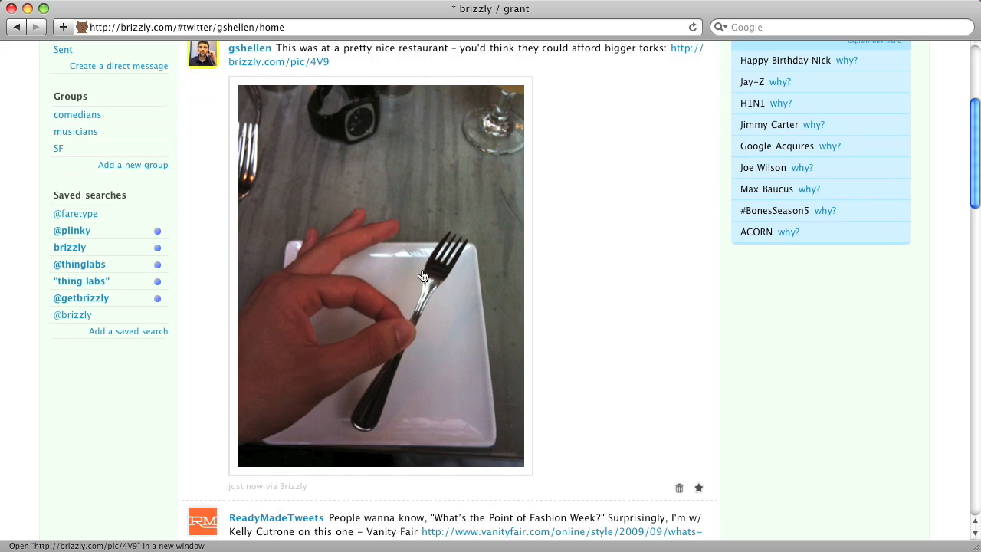
click(278, 61)
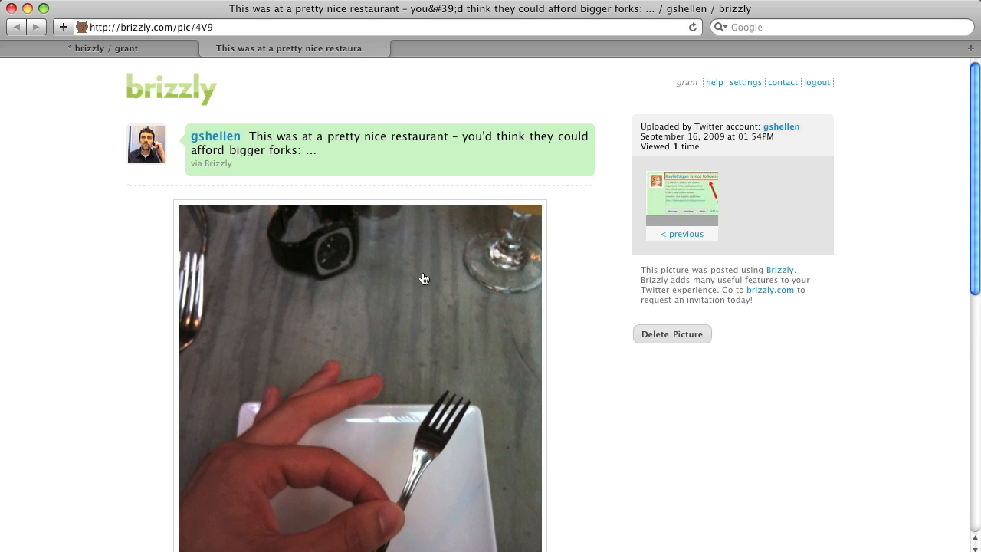
scroll(down, 3)
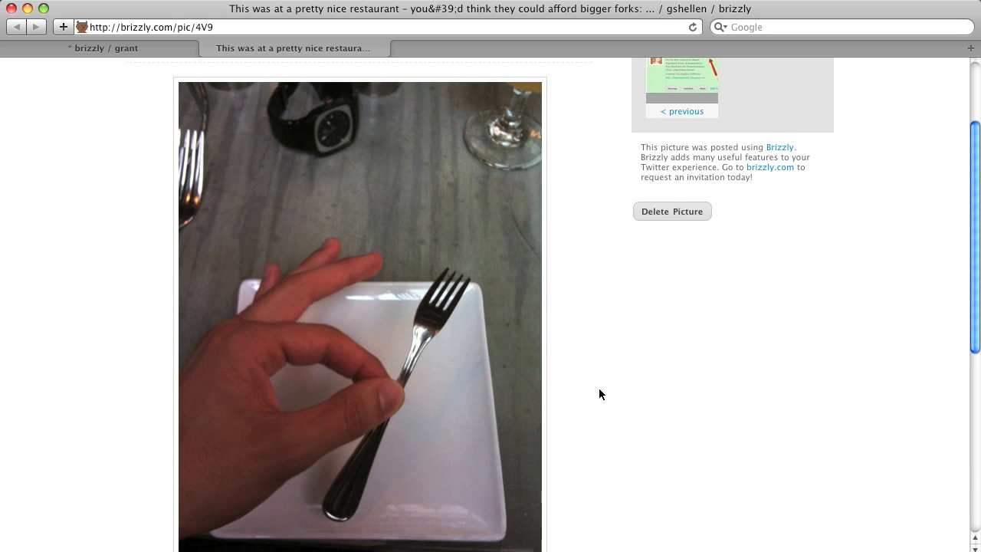